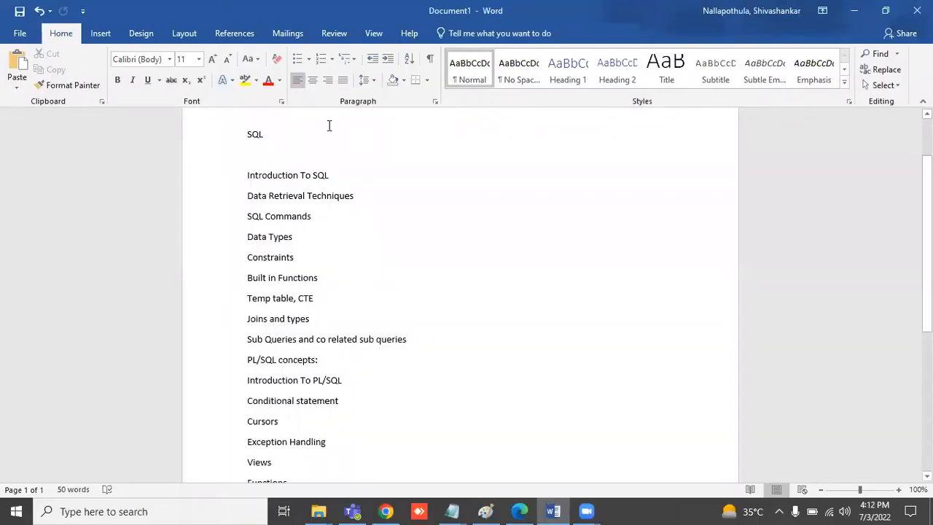
Replace the word SQL with the heading "RDBMS technologies—traditional sql technologies"
double_click(255, 135)
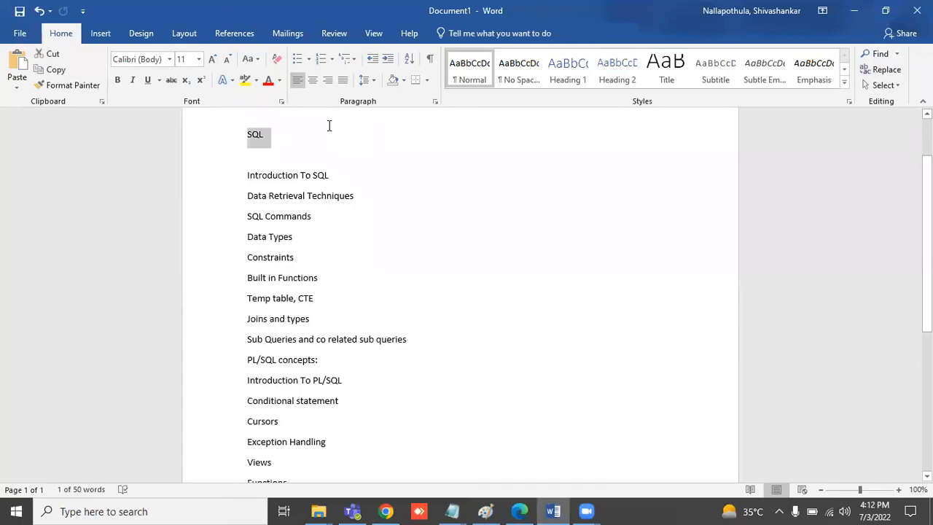
key("Delete")
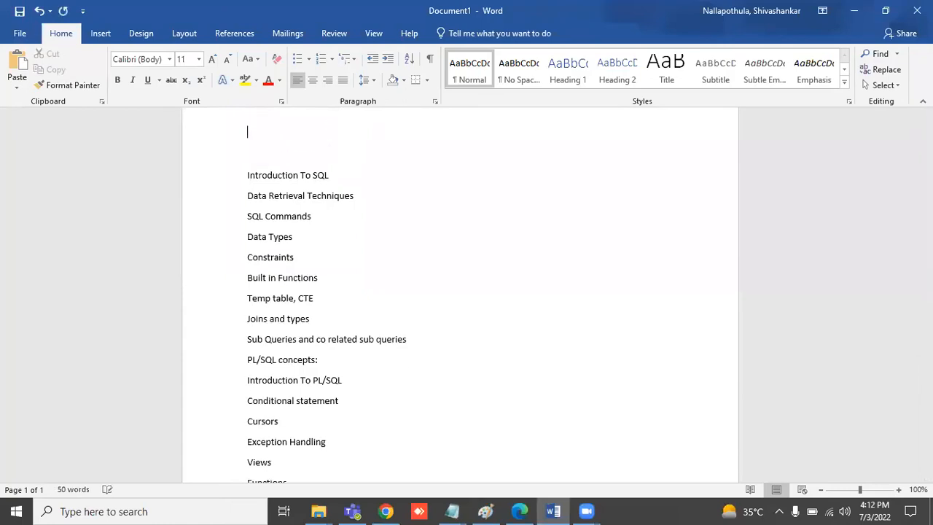
type("RDM")
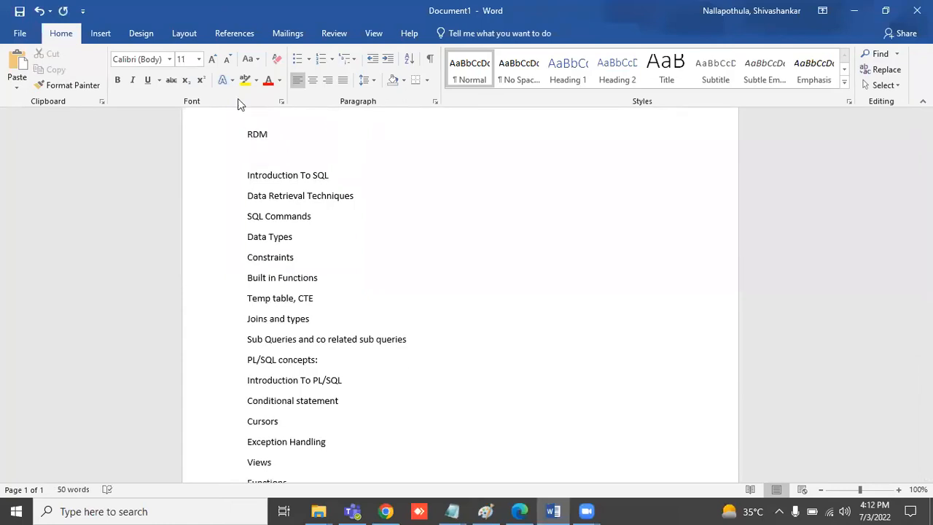
type("BMS")
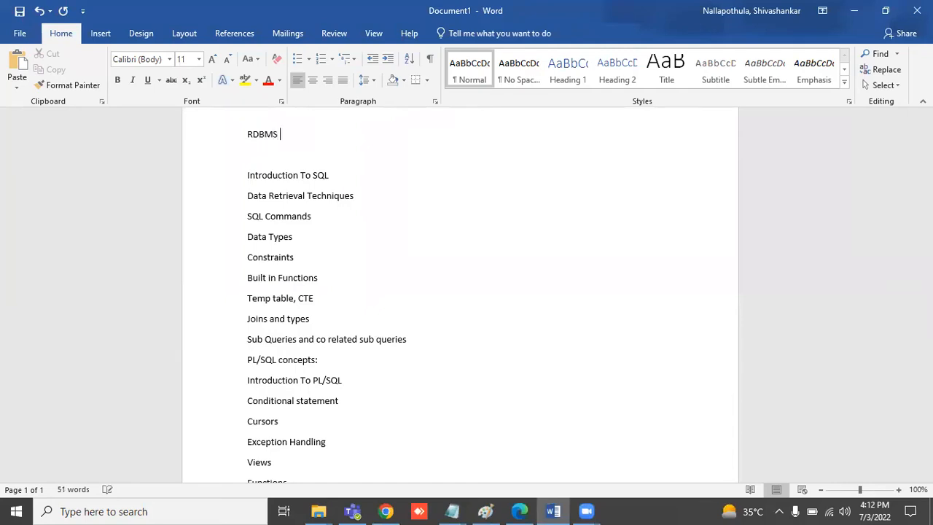
type("technologies")
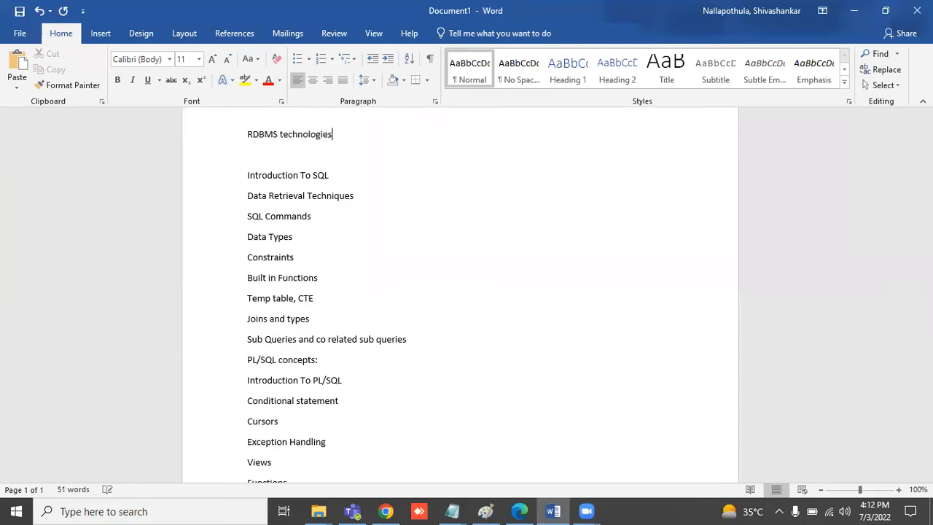
type("-- tra")
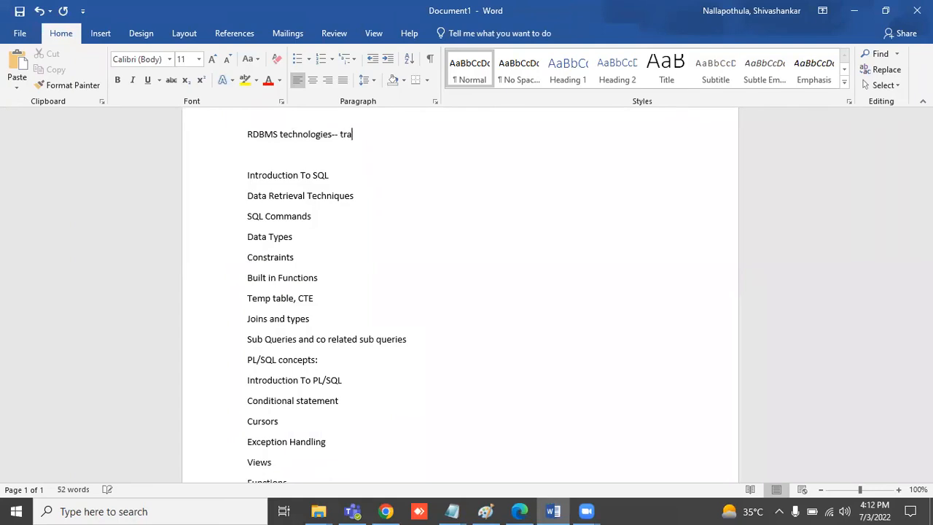
type("di")
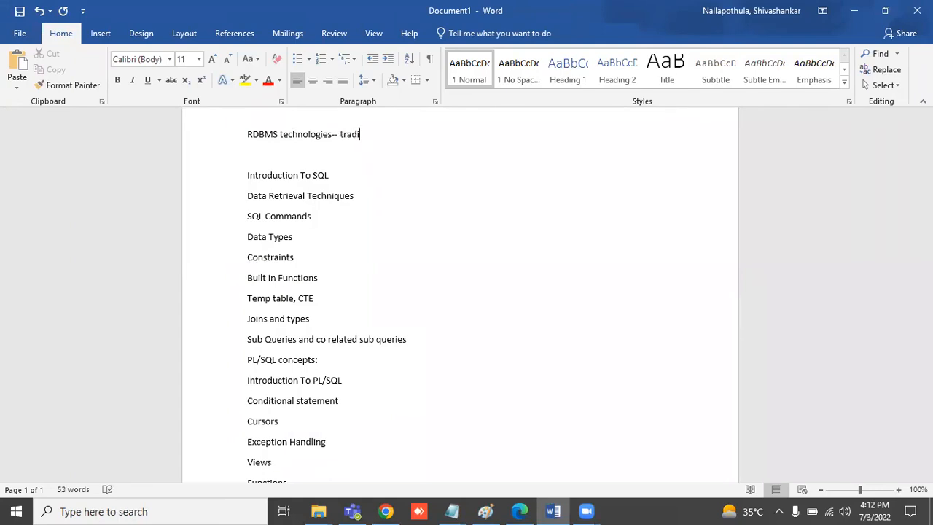
type("tional")
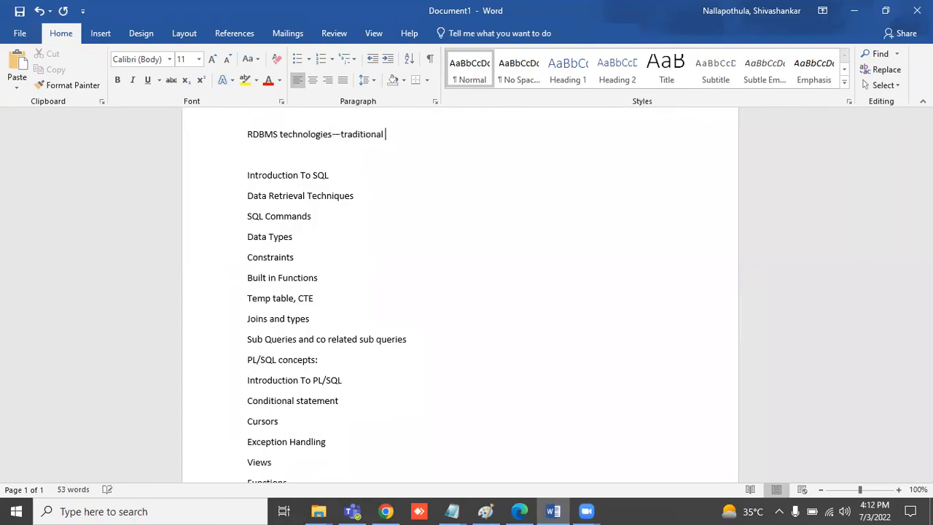
type("sql technologies")
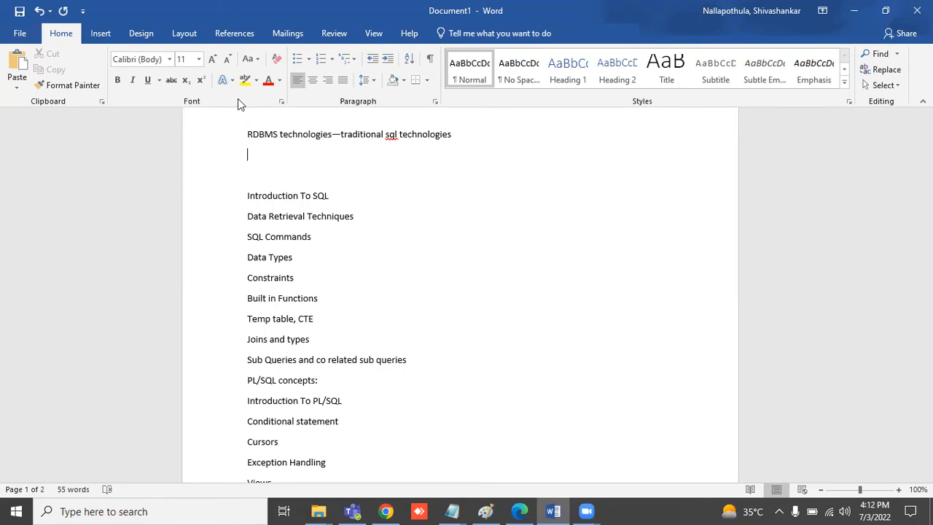
List Oracle (SQL, PLSQL) and SQL Server beneath the RDBMS heading
type("Oracle")
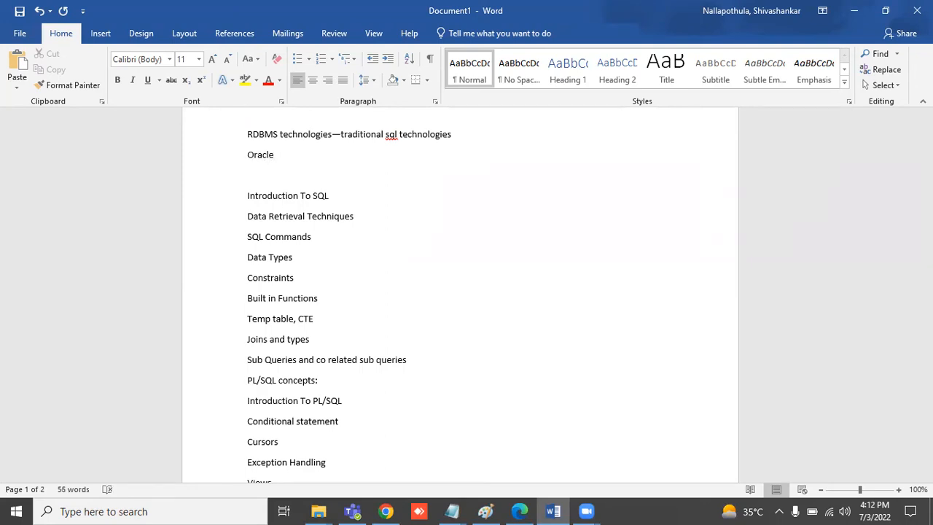
type("(SQL")
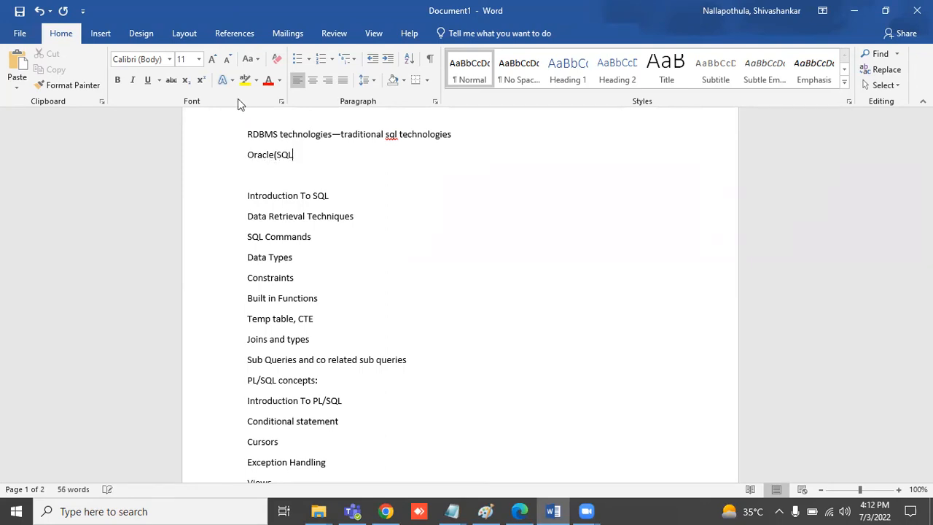
type(", PLSQL")
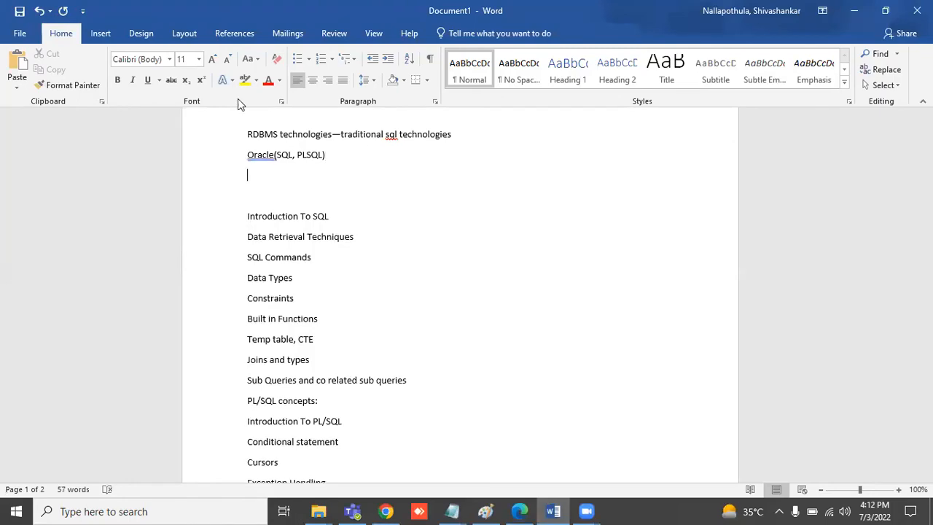
type("SQL Server")
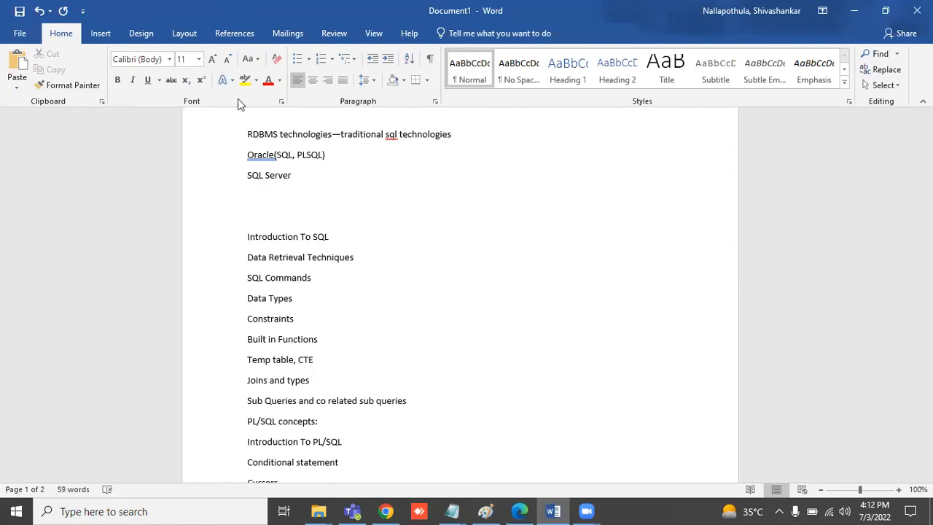
Continue the list with PostgreSQL, DB2, Sybase and MySQL on separate lines
type("PostGre")
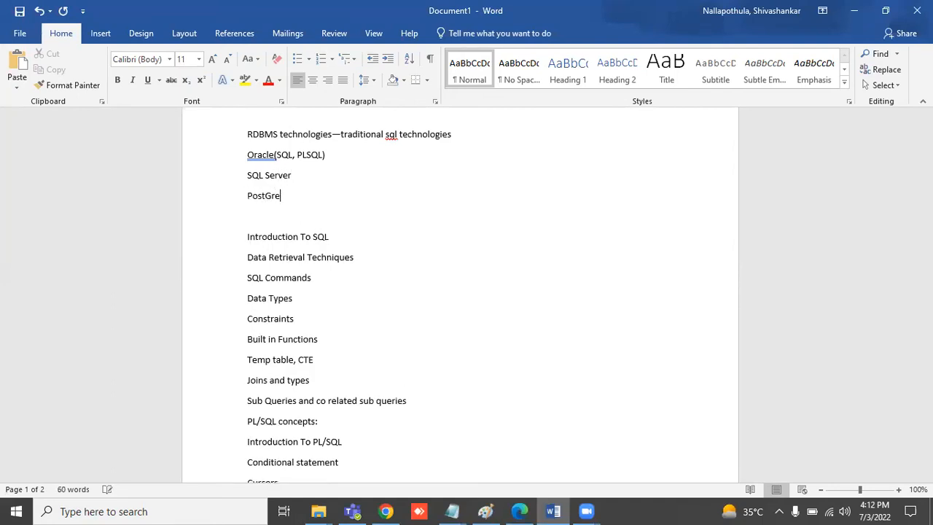
type("SQL")
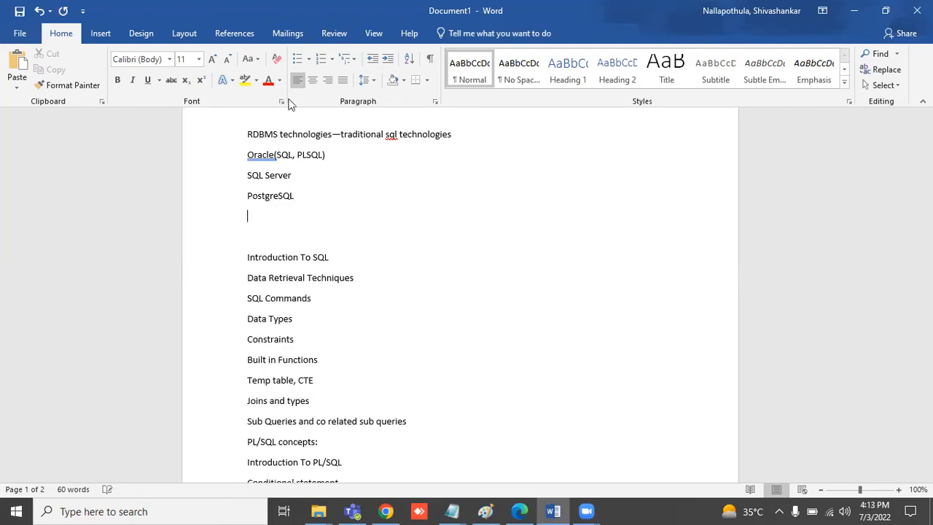
type("DB2")
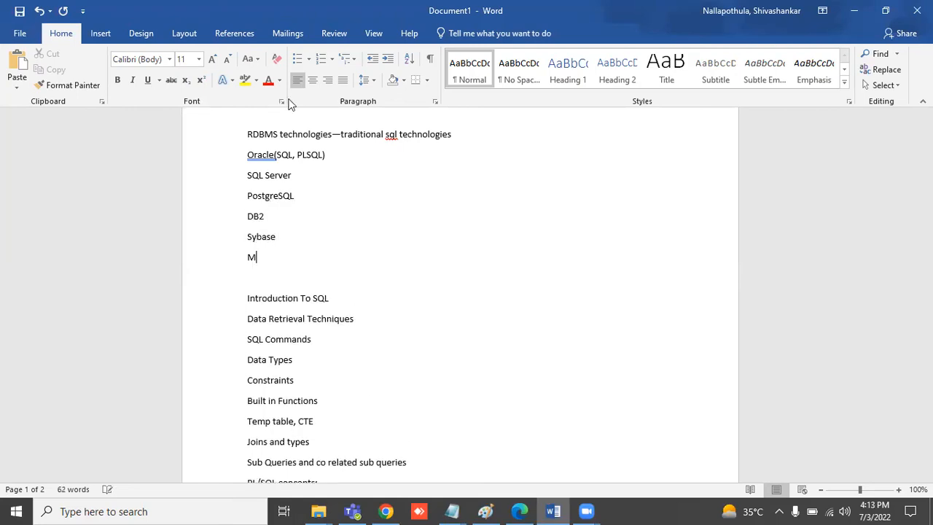
type("ySQL")
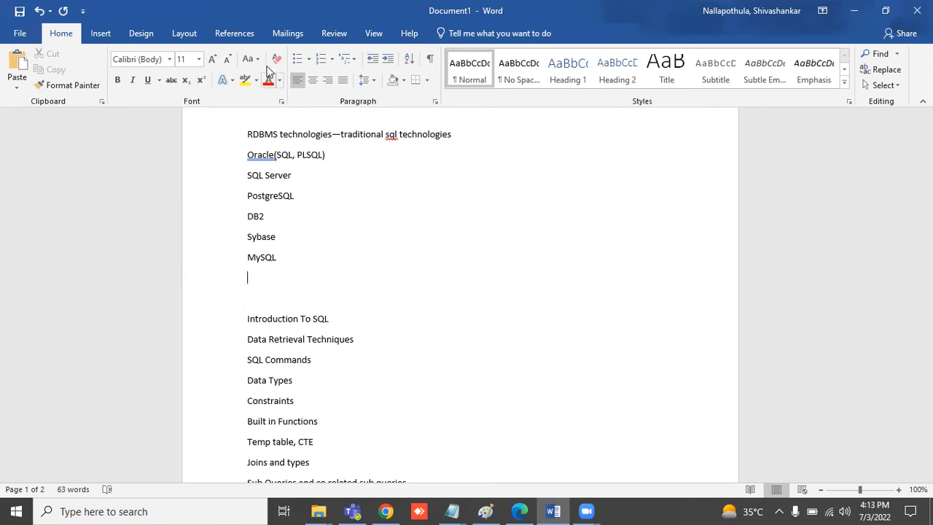
Add market shares: Oracle 50, SQL Server 30, PostgreSQL 5%, DB2 3%, Sybase 5%
left_click(327, 154)
type("--50")
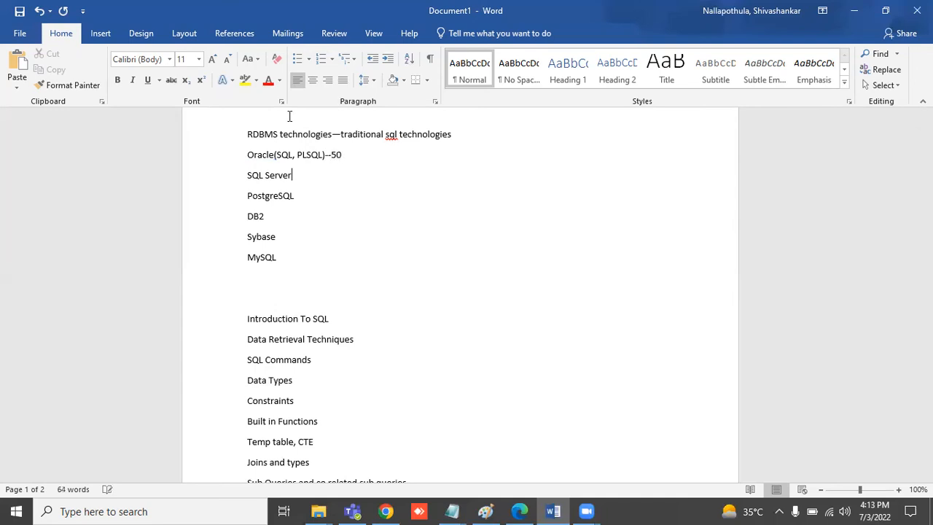
type("-30")
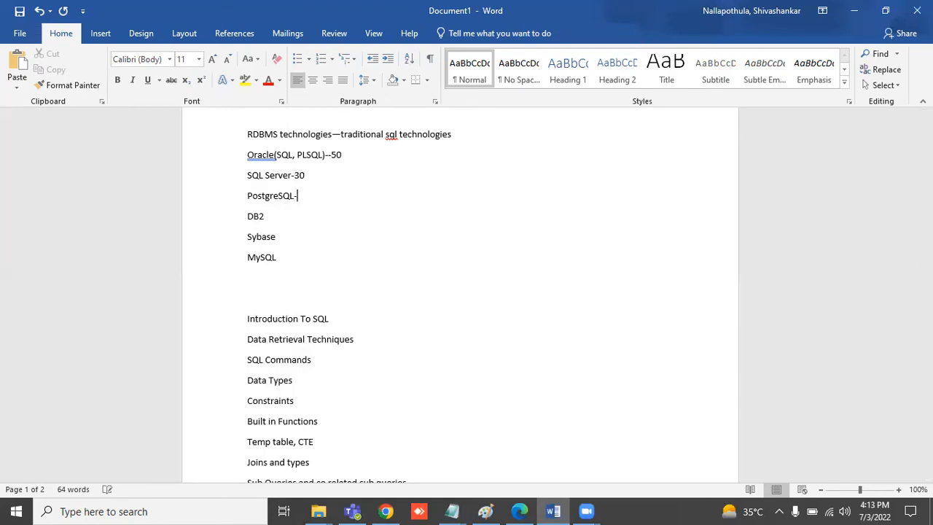
type("5%")
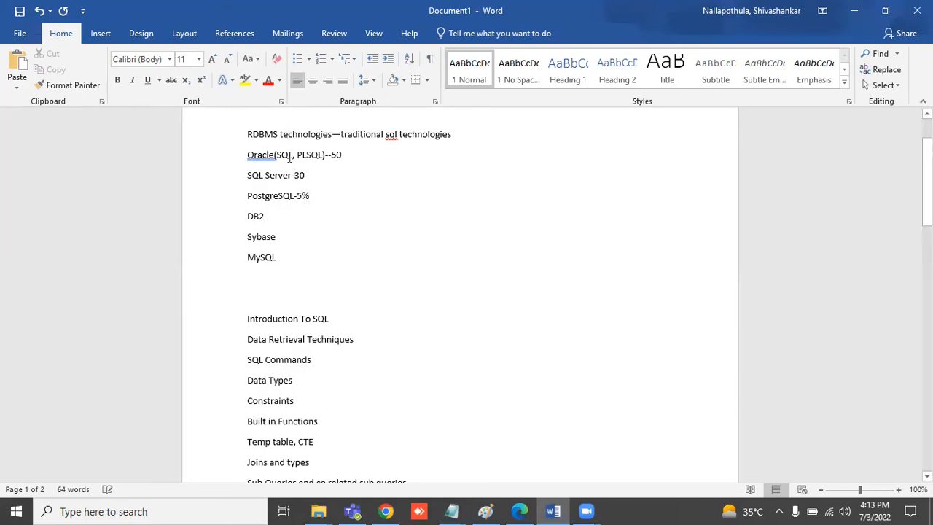
type("-3%")
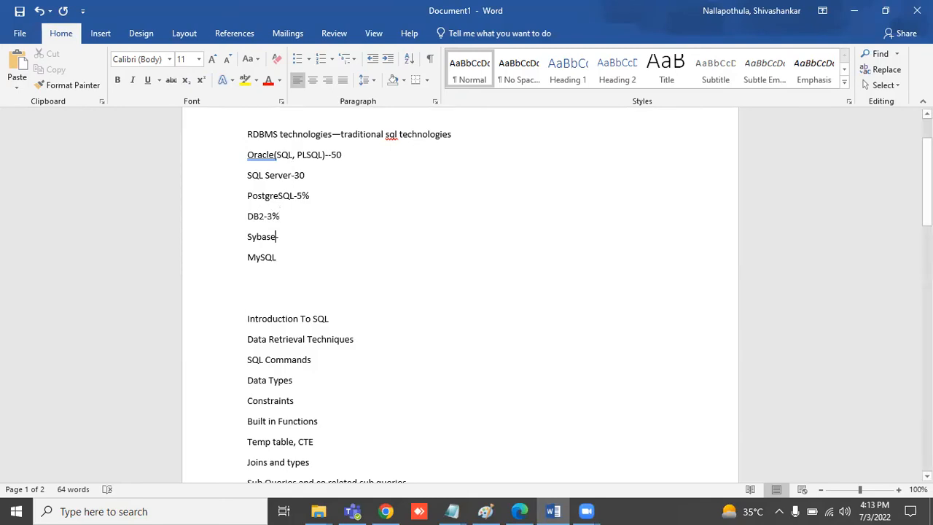
type("-5%")
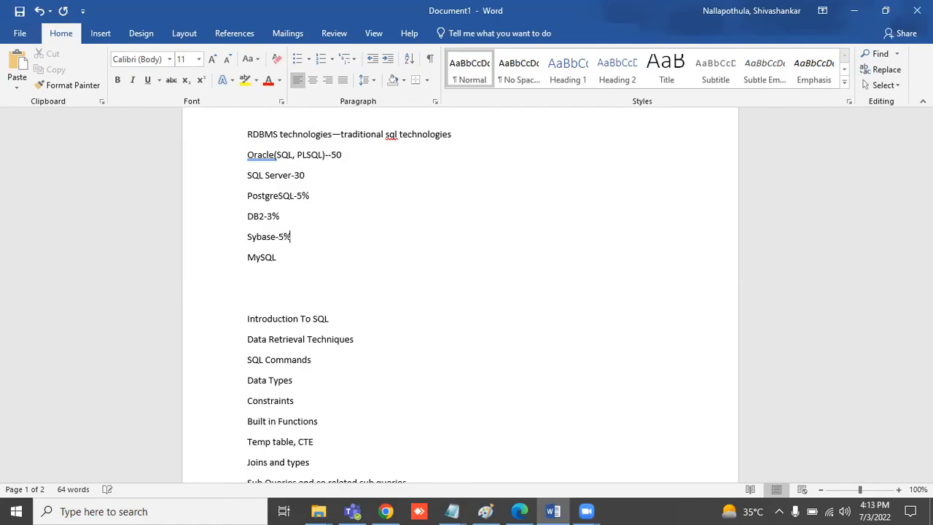
mouse_move(290, 192)
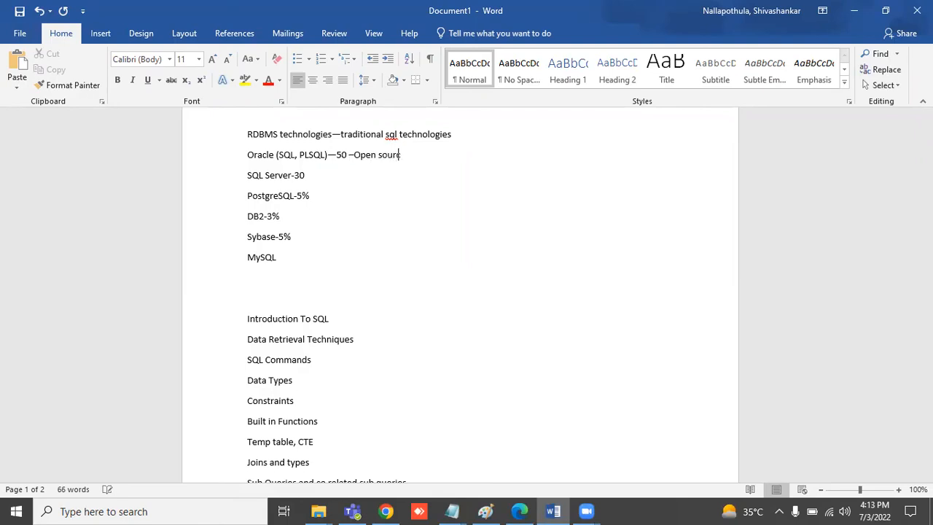
Mark SQL Server as "Paid-- .net+SQL Server" after finishing the Oracle open-source note
type("e")
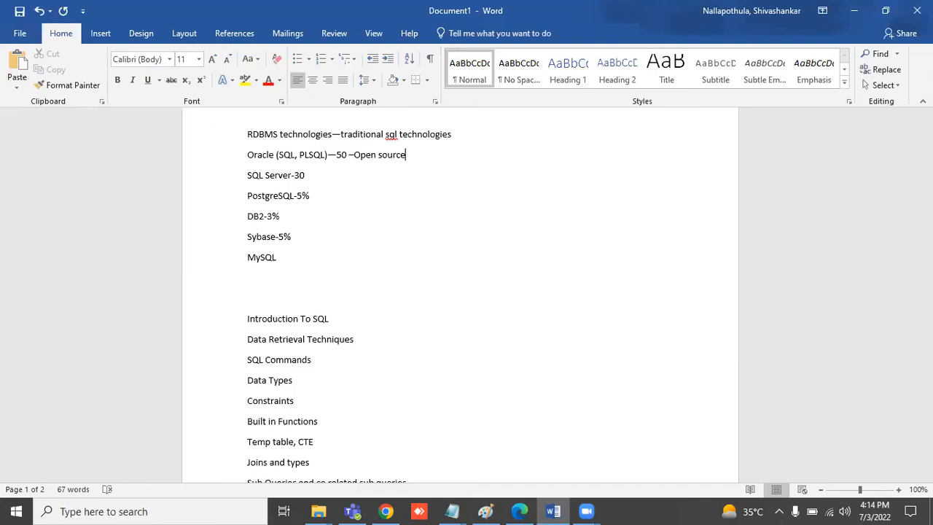
type("--")
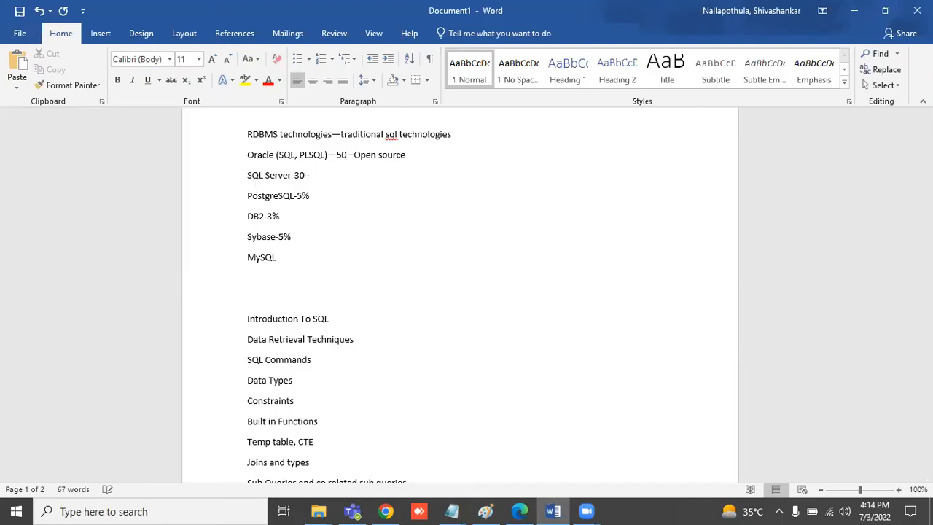
left_click(311, 175)
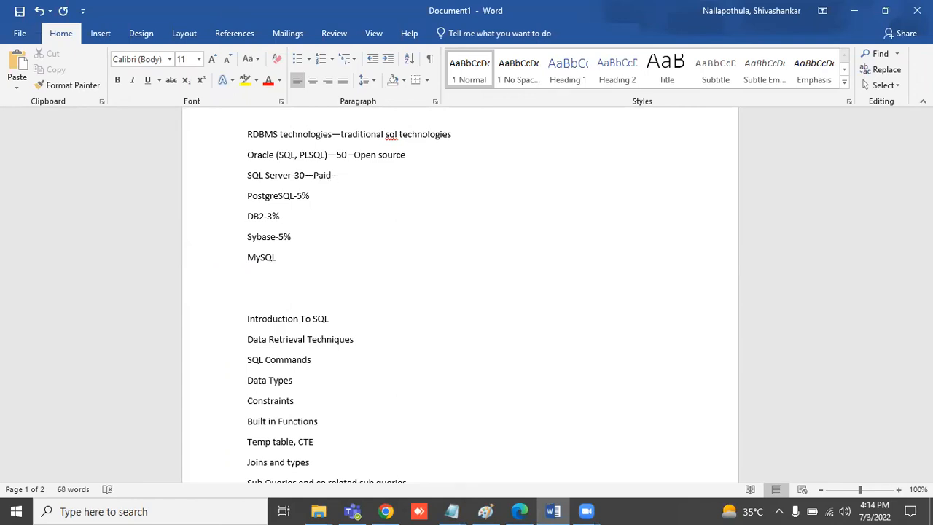
type(".net")
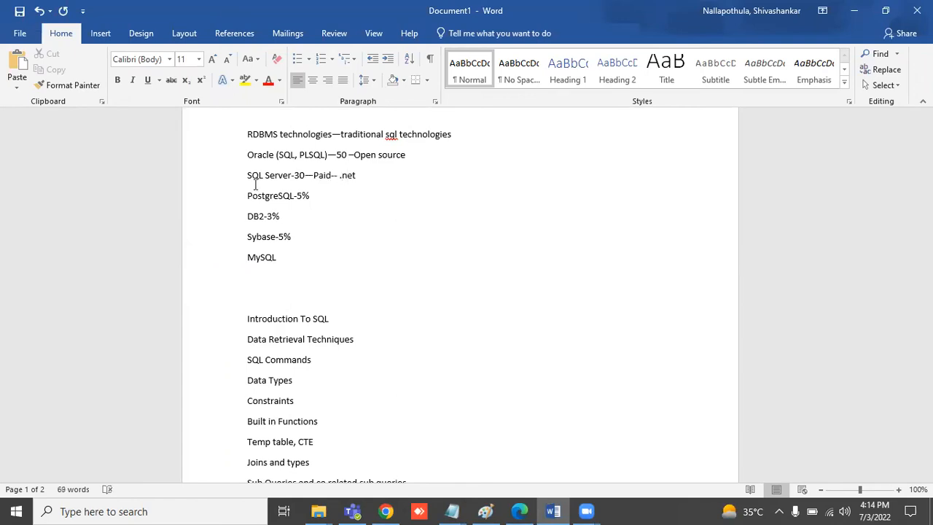
type("+SQL Server")
type(": Java")
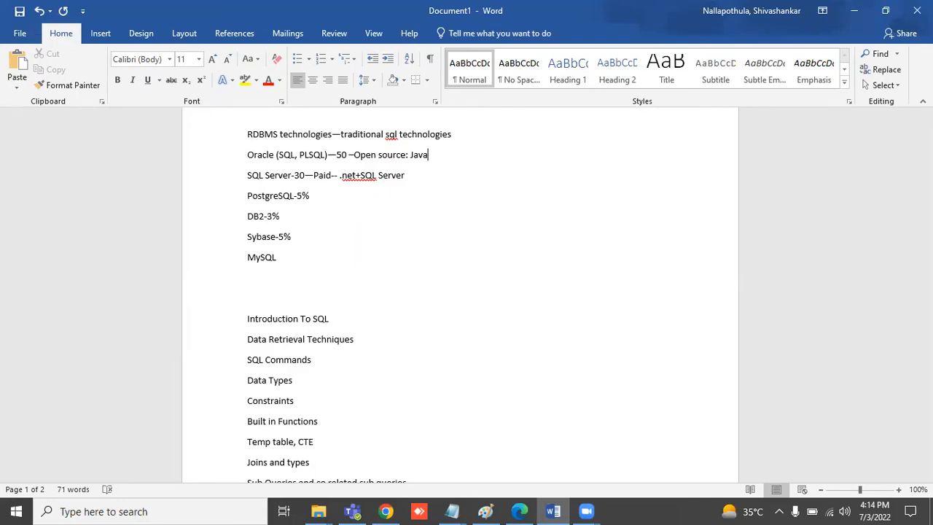
Complete the Oracle note as "Open source: Java-oracle"
type("-oracle")
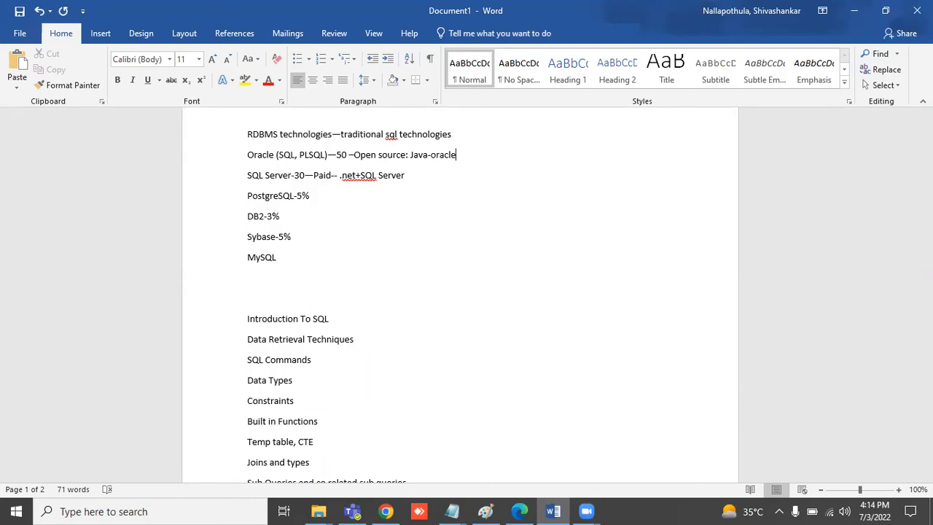
mouse_move(434, 149)
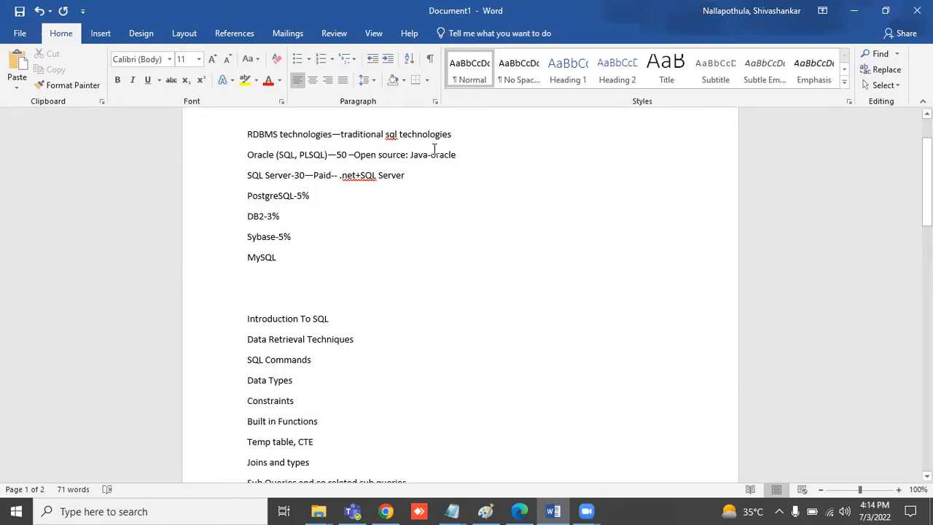
left_click(458, 155)
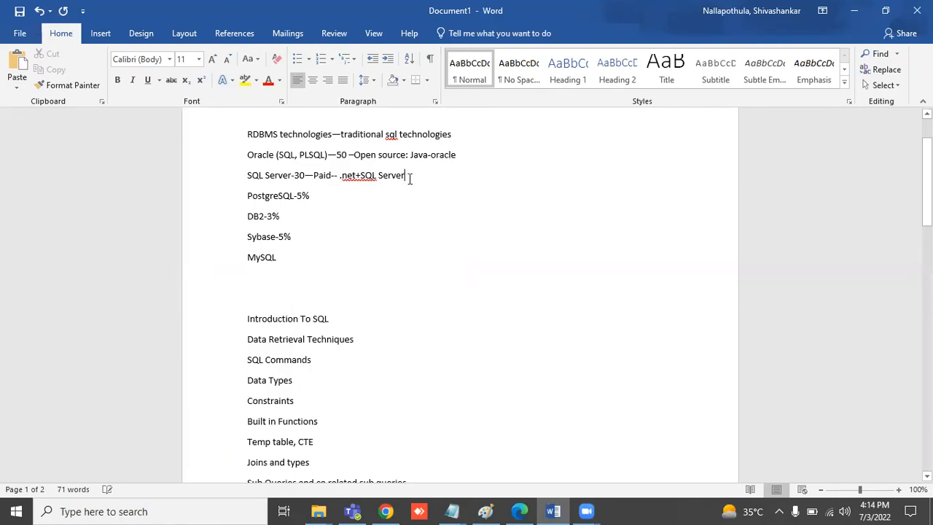
Append "-Oracle" to the SQL Server line and space it as ".net+ SQL Server"
type("-Oracle")
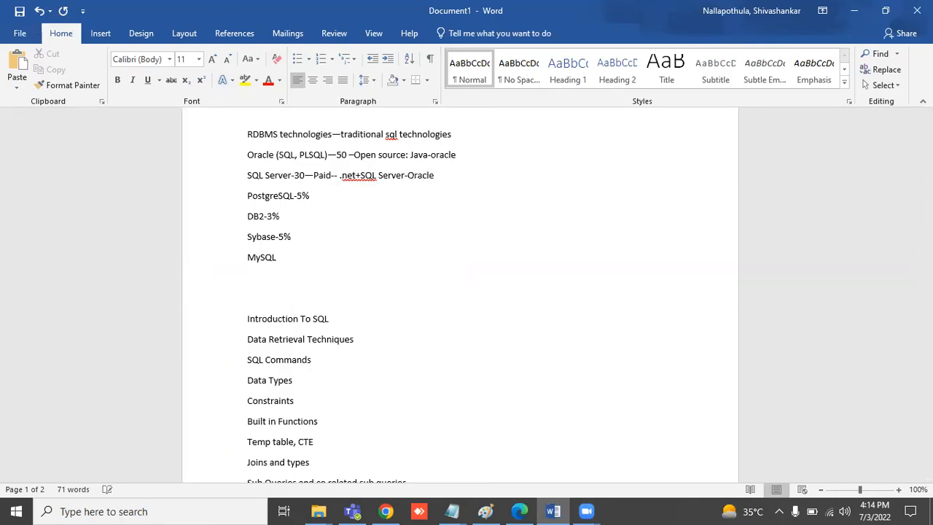
left_click(435, 175)
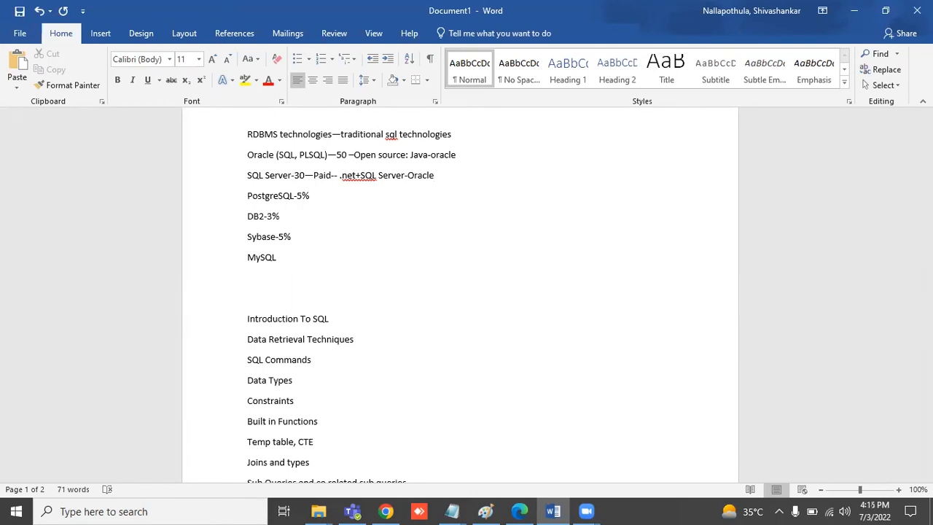
left_click(435, 175)
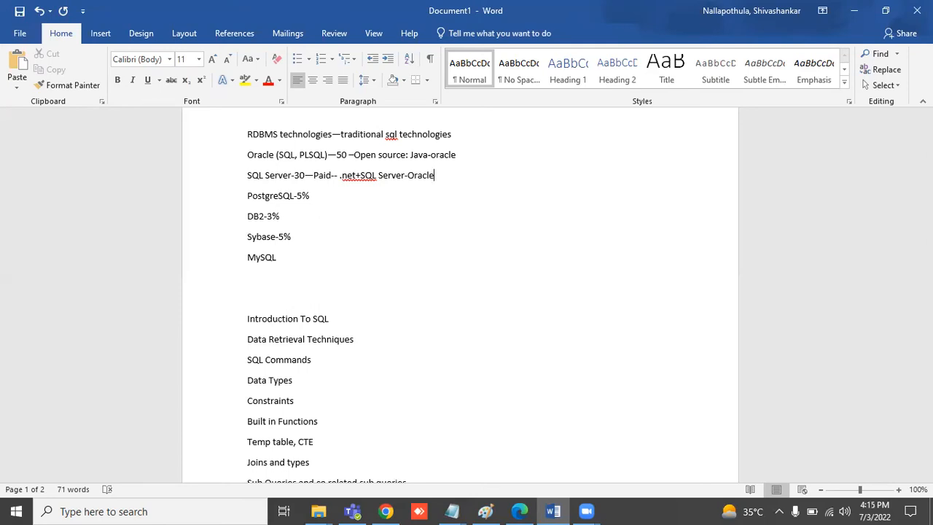
left_click(361, 175)
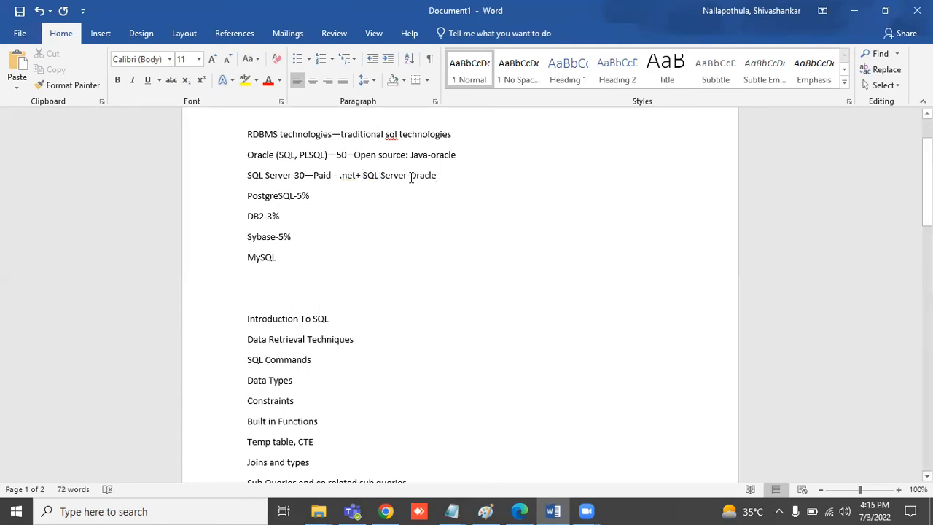
double_click(385, 175)
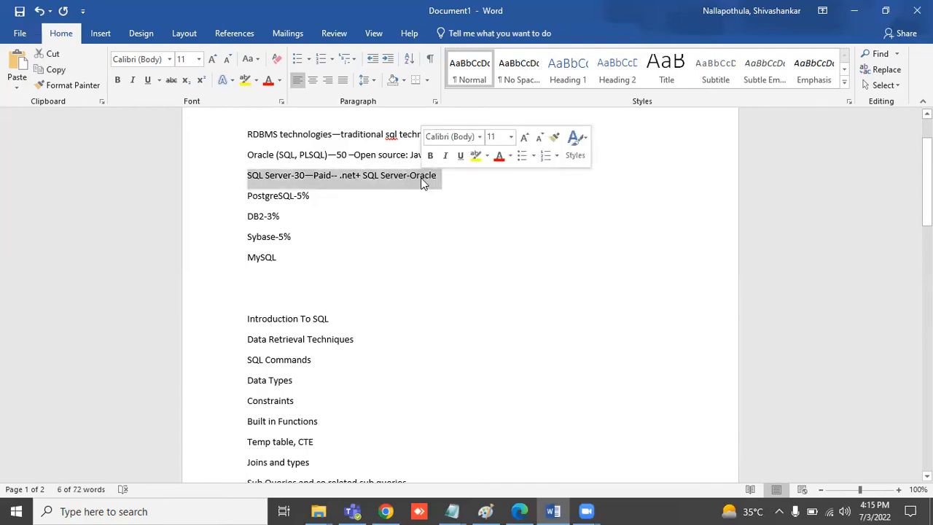
Move to the top of the document to open blank lines above the RDBMS list
left_click(422, 175)
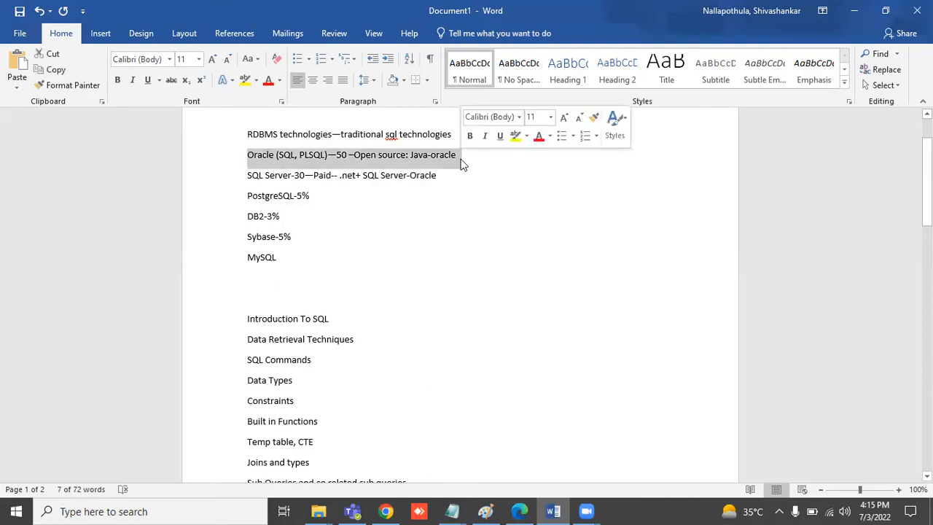
left_click(255, 134)
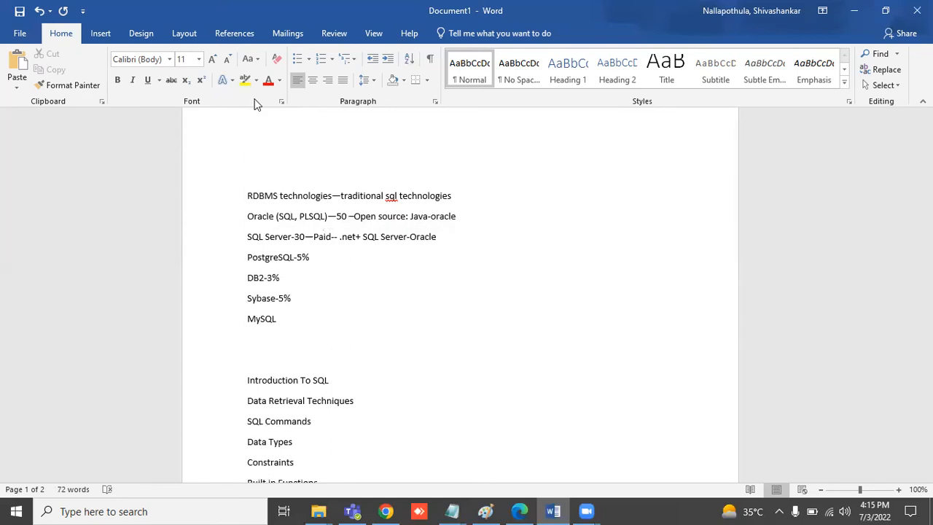
Write the top example line "ICICI – or Phonepe", dropping the net banking text
type("ICICI -")
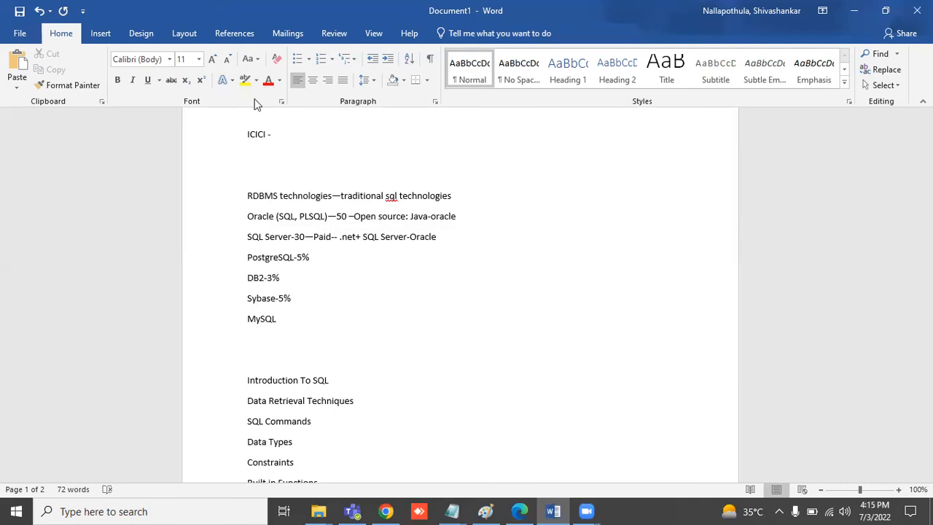
type("net banking")
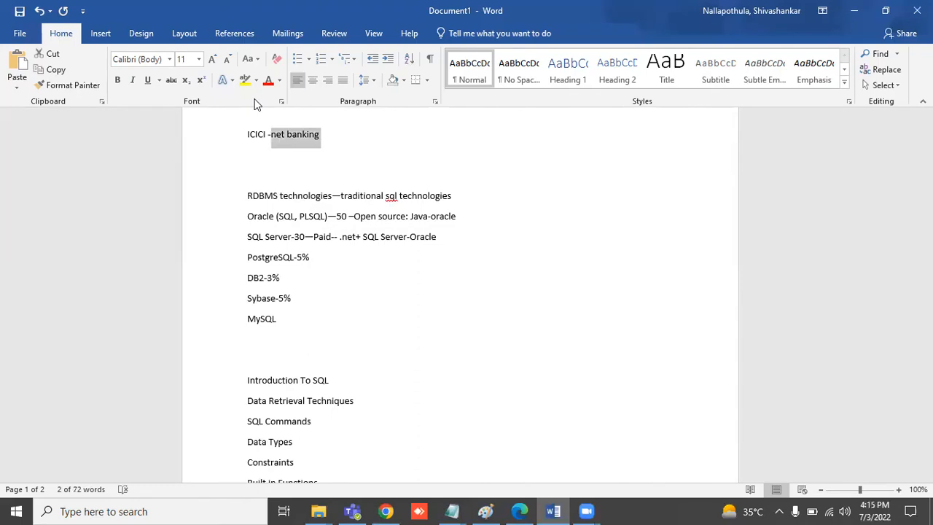
key("Delete")
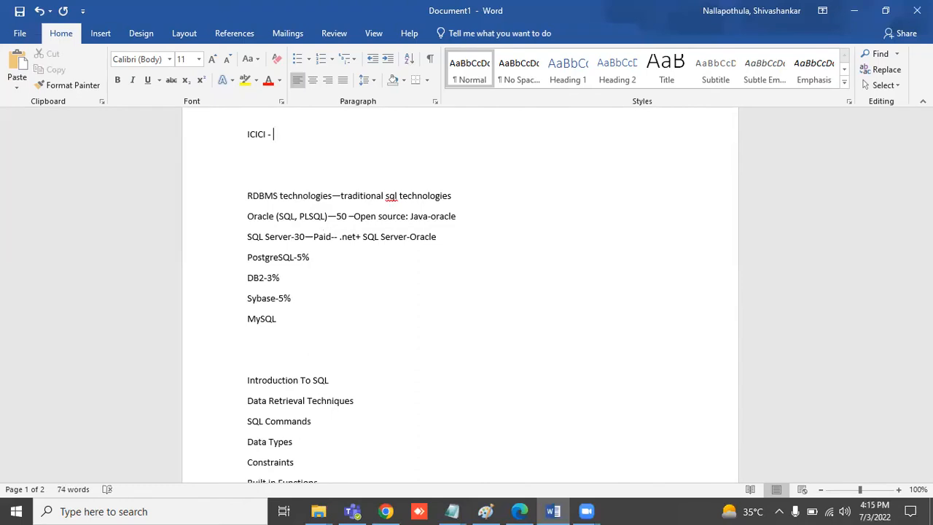
type("or Phoe")
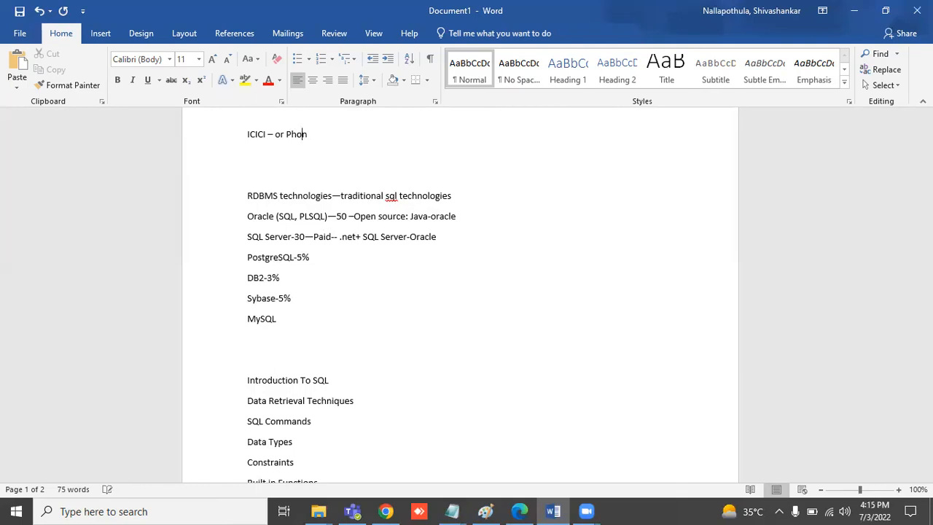
type("epe")
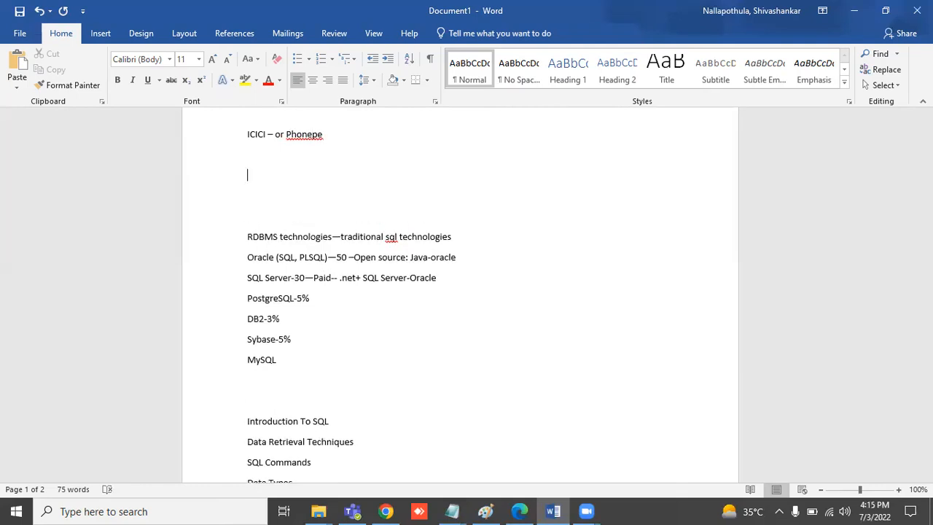
Write "UI – Screens designing, text box, submit , cancel buttons, pictors" below the ICICI line
type("U")
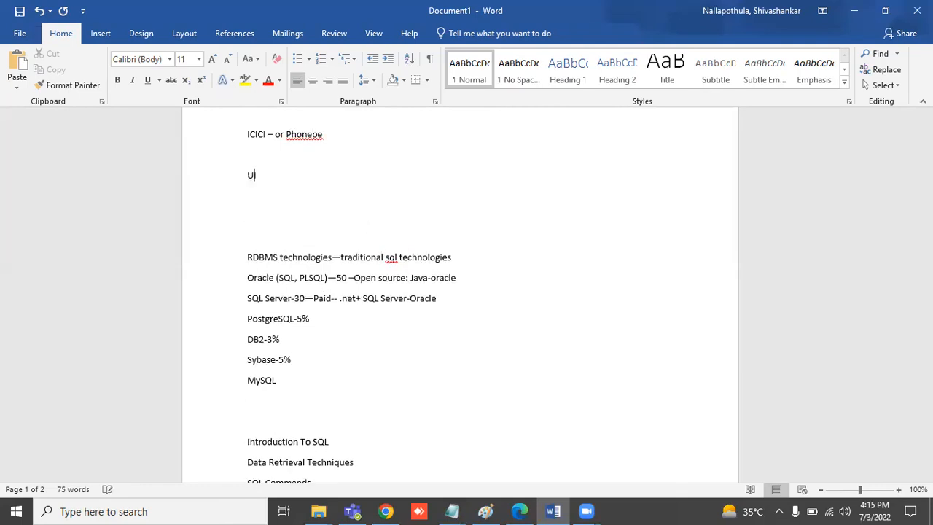
type("--")
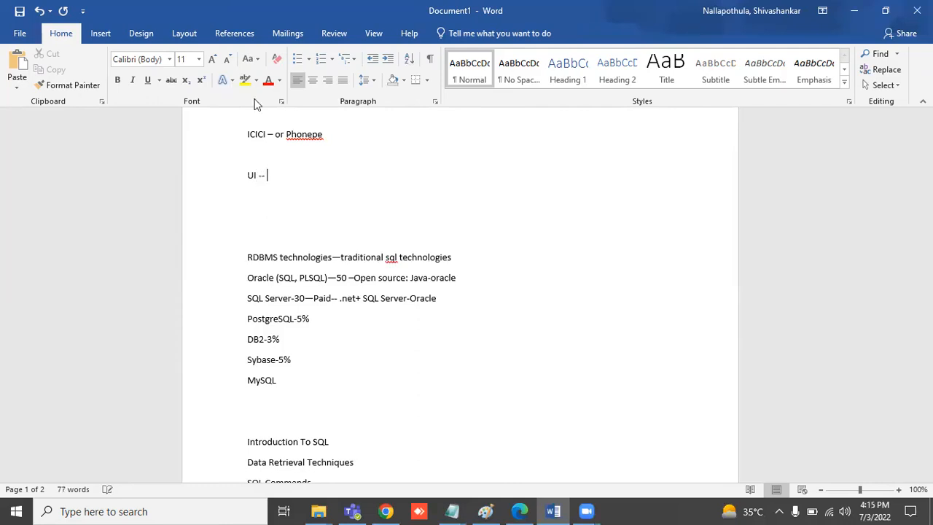
type("Screens designing")
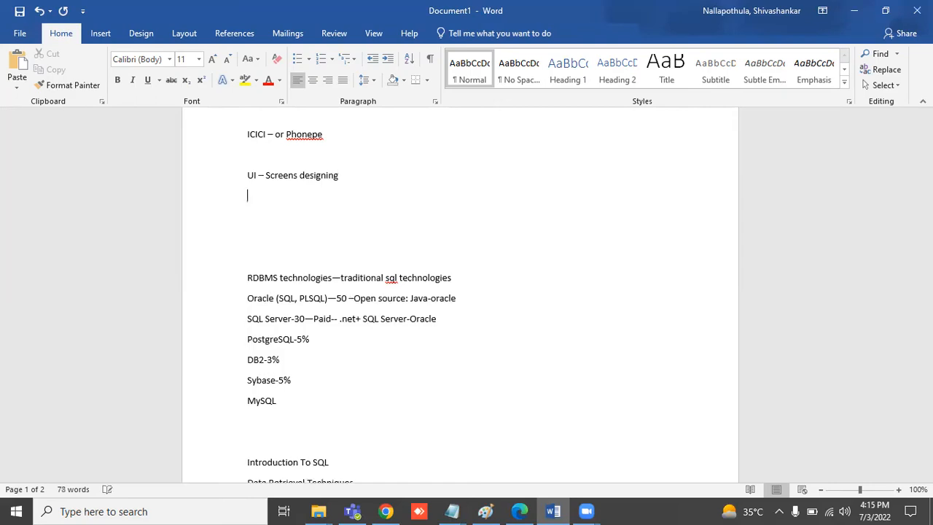
type(",")
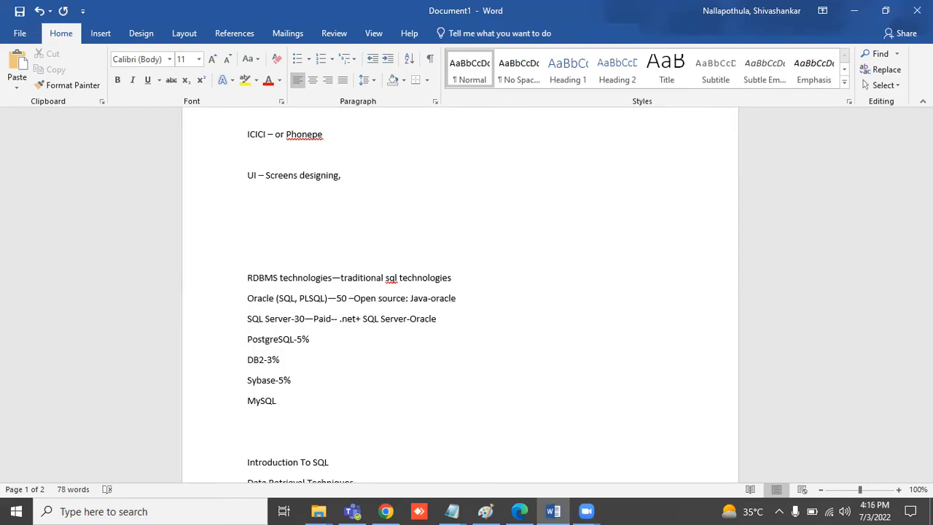
type("text box,")
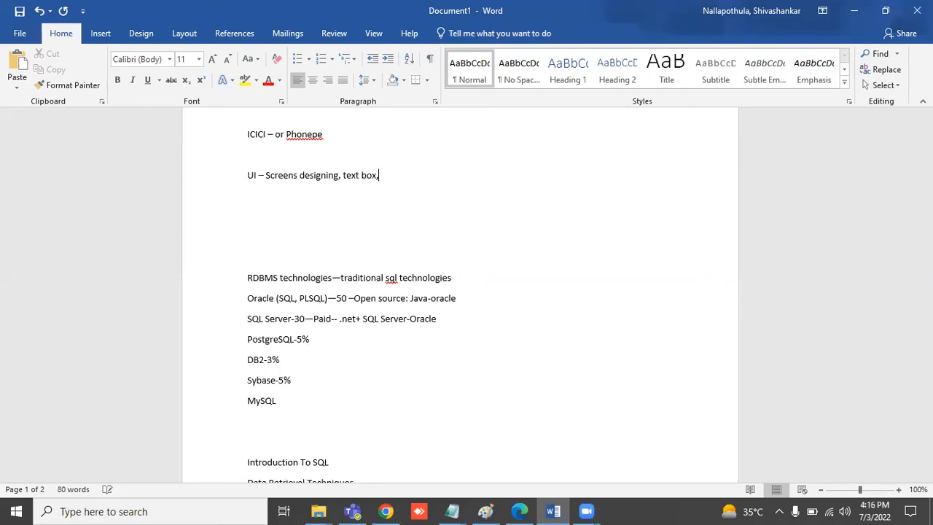
type("submit , cancel")
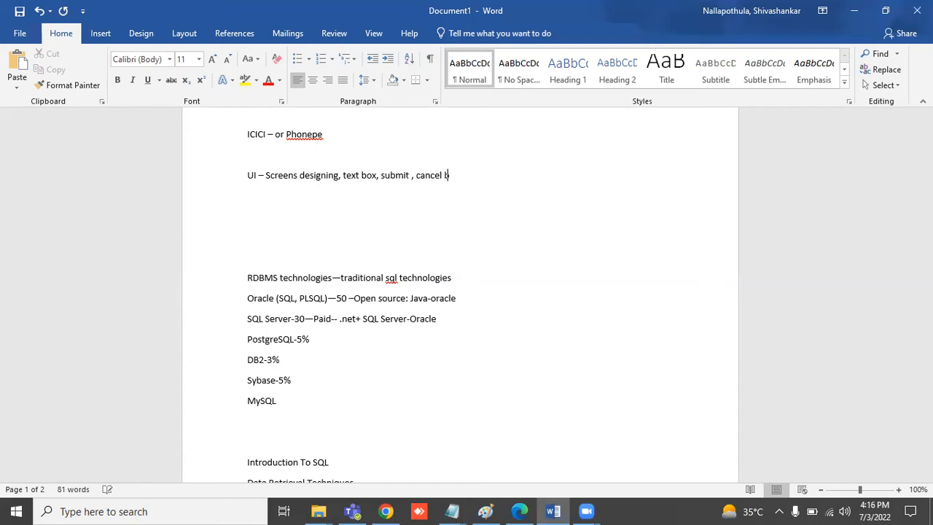
type("buttonsm")
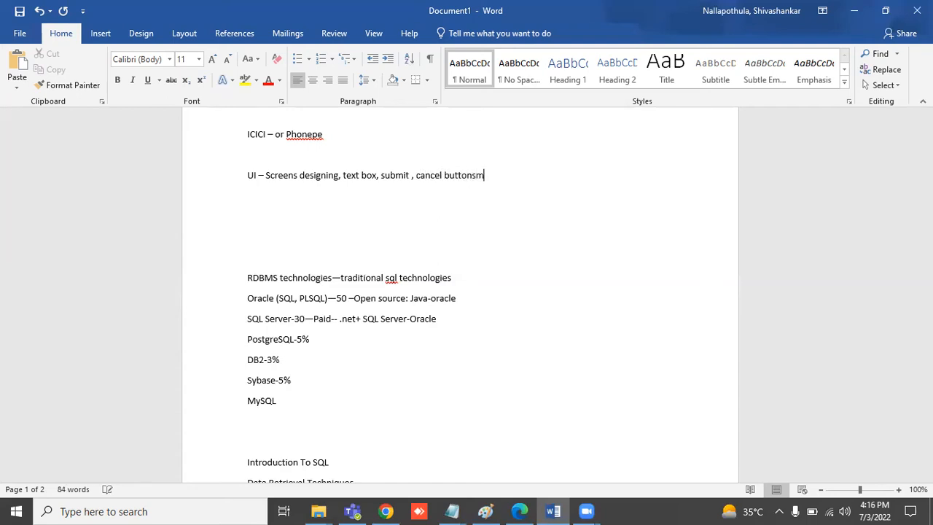
type(", pictor")
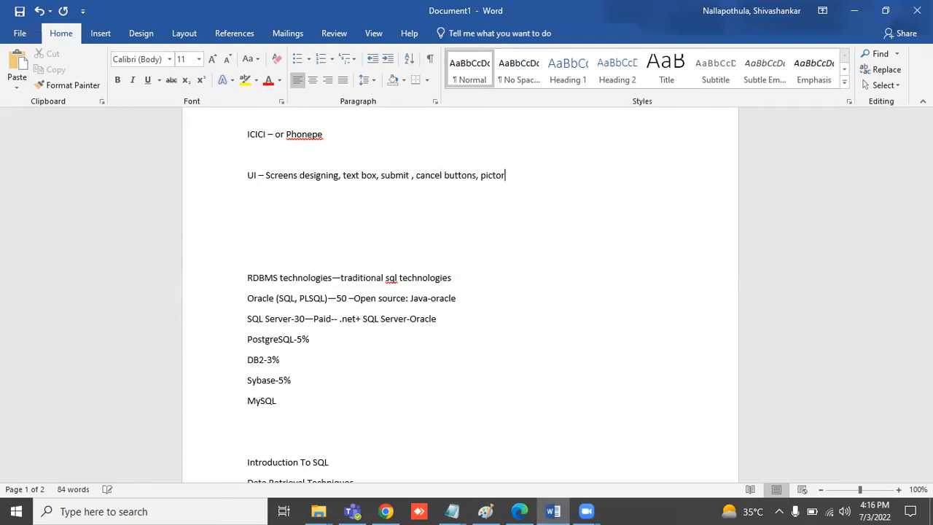
type("s")
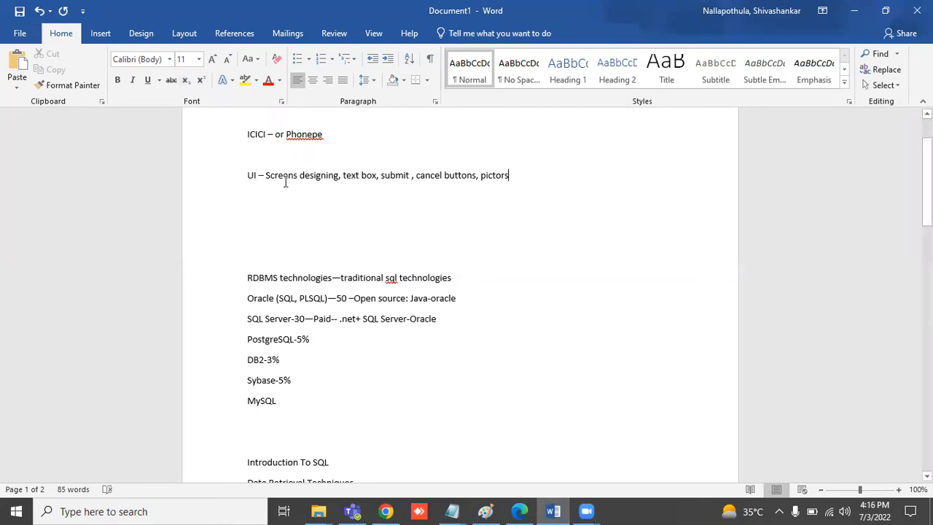
Replace pictors with the front-end list "Angular, html, css, java script"
double_click(494, 175)
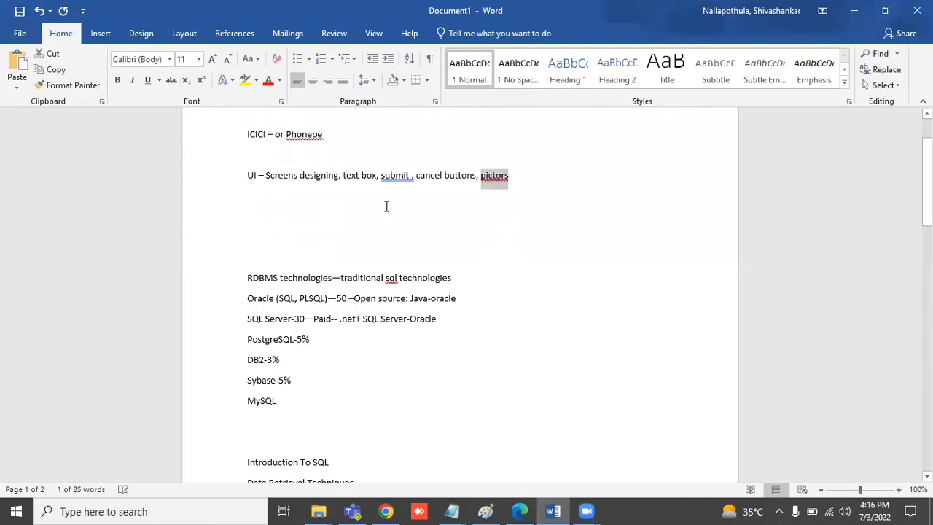
type("A")
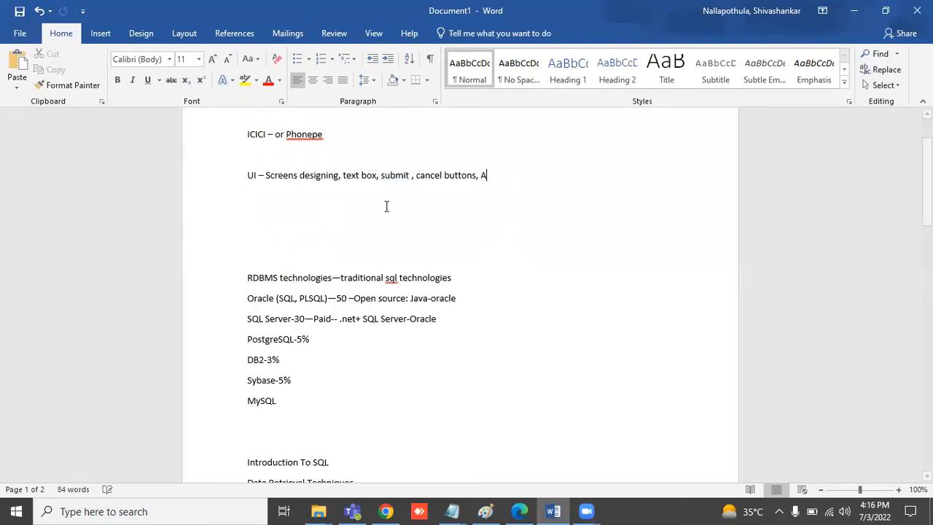
type("N")
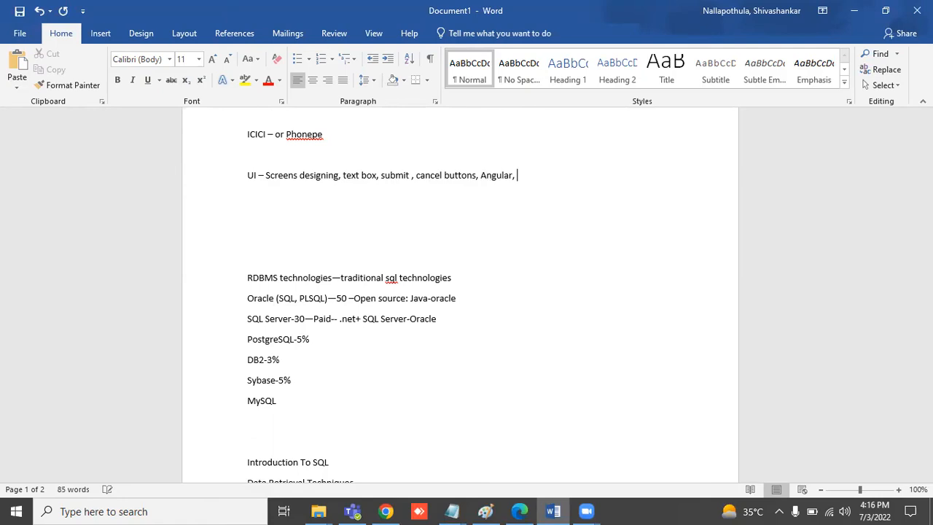
type("html,java")
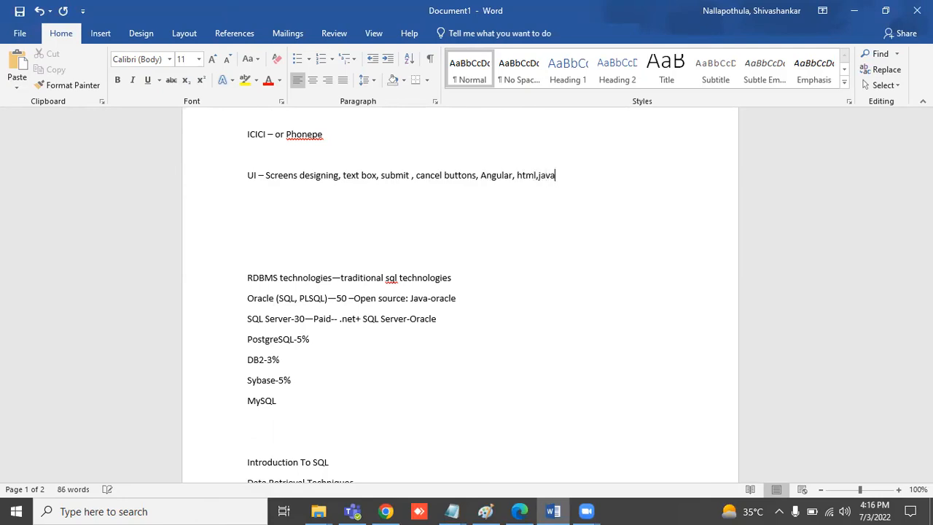
type("script")
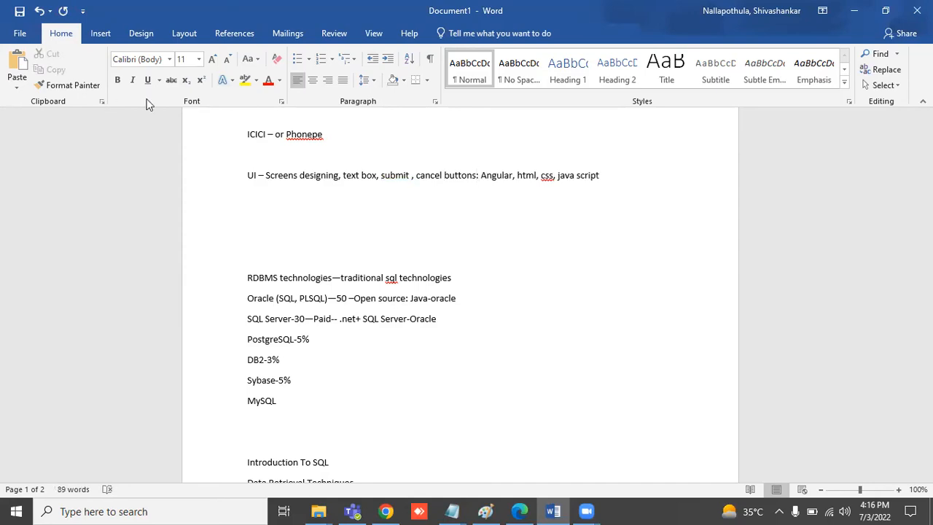
Change the comma after buttons to a colon and start a "– Front end" note
left_click(479, 175)
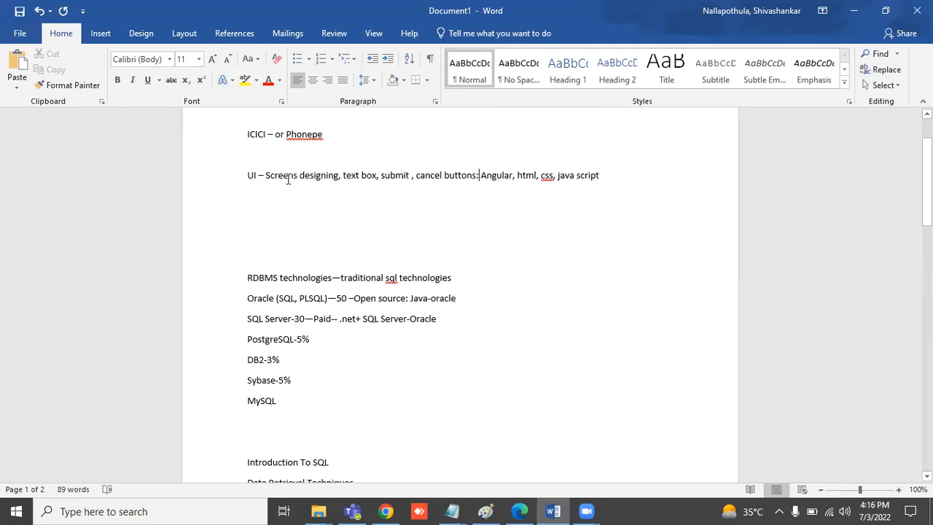
mouse_move(322, 170)
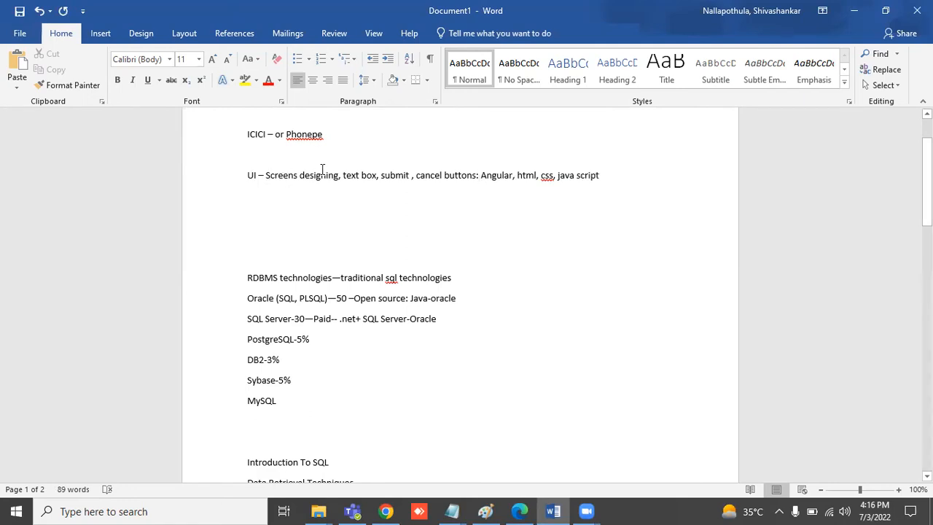
mouse_move(626, 178)
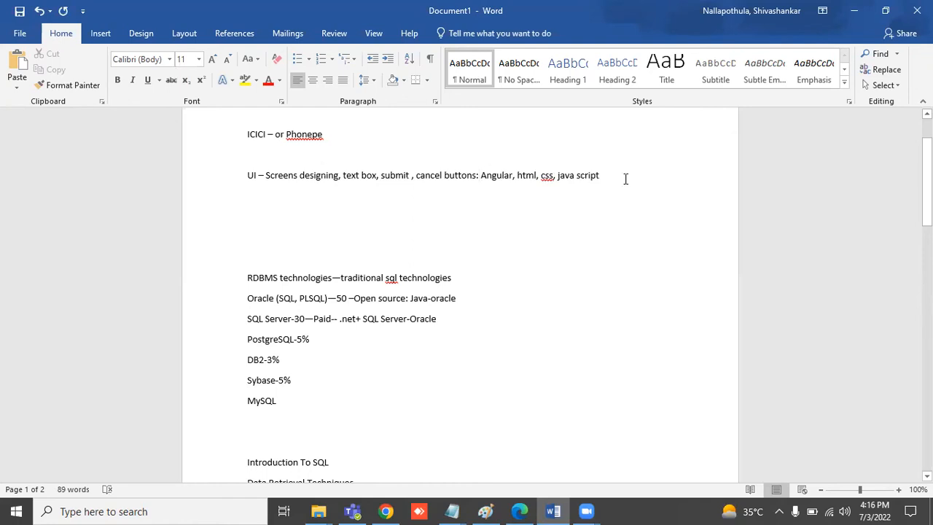
mouse_move(590, 175)
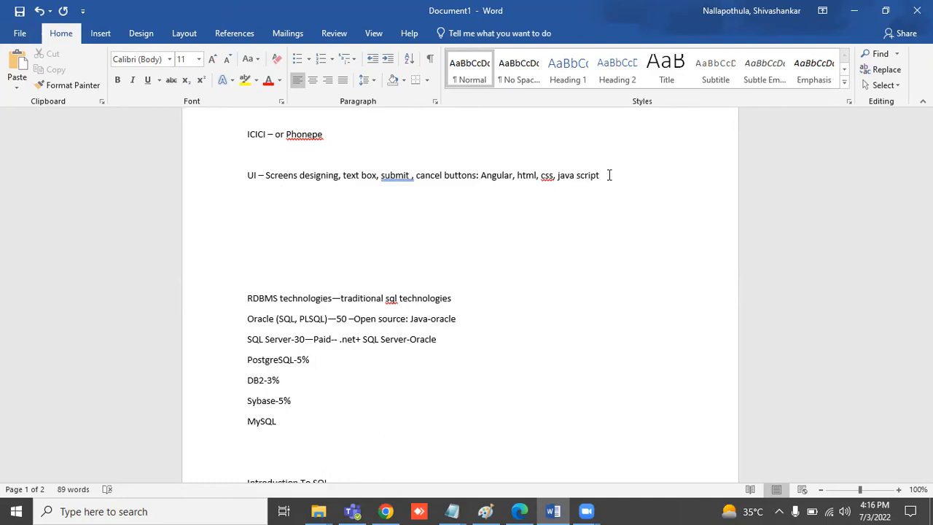
mouse_move(122, 103)
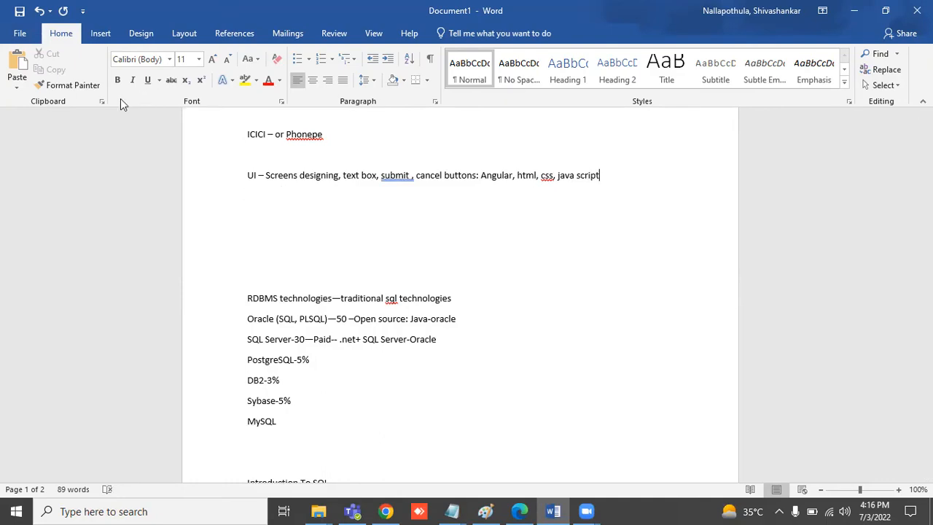
type("– Fonr e")
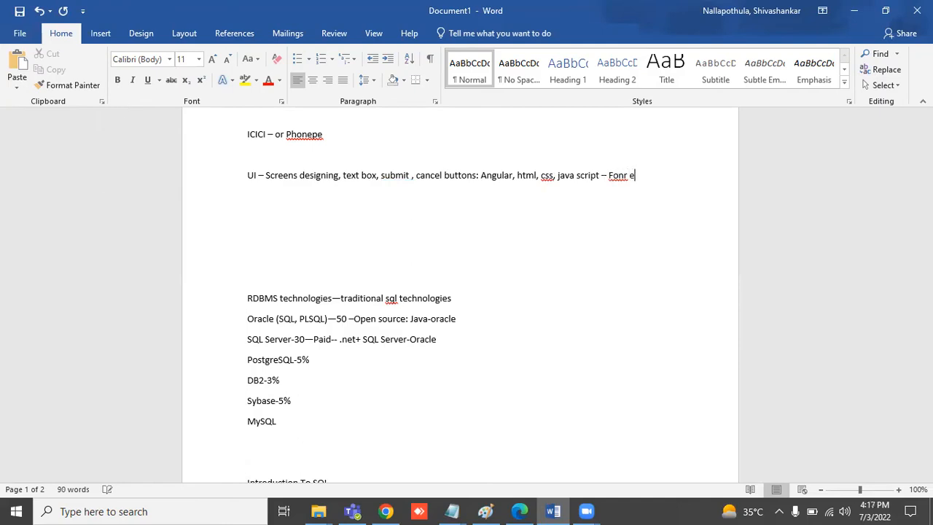